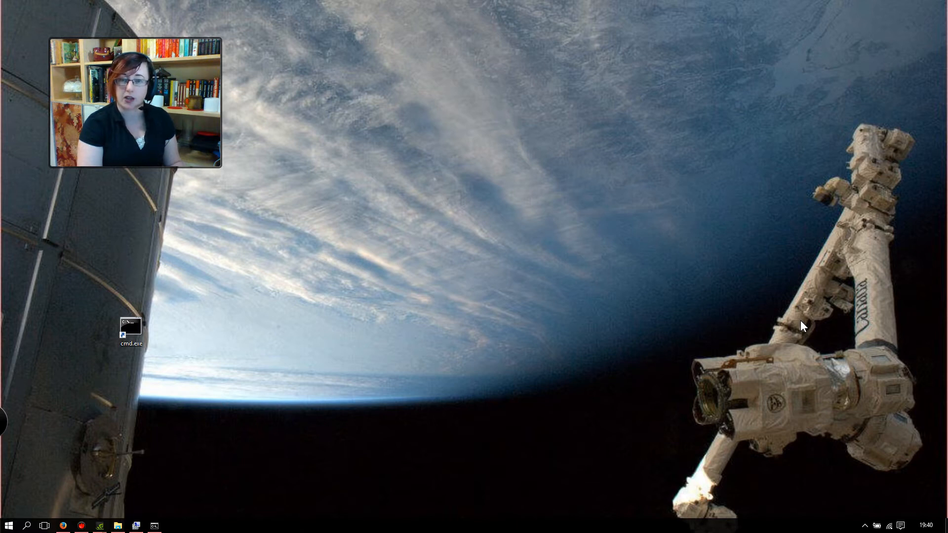
pyautogui.moveTo(623, 342)
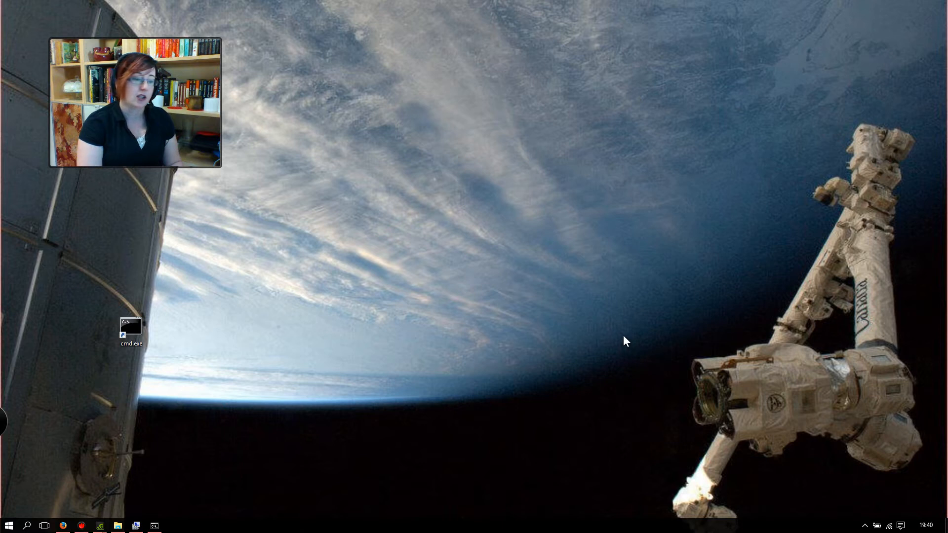
pyautogui.moveTo(555, 344)
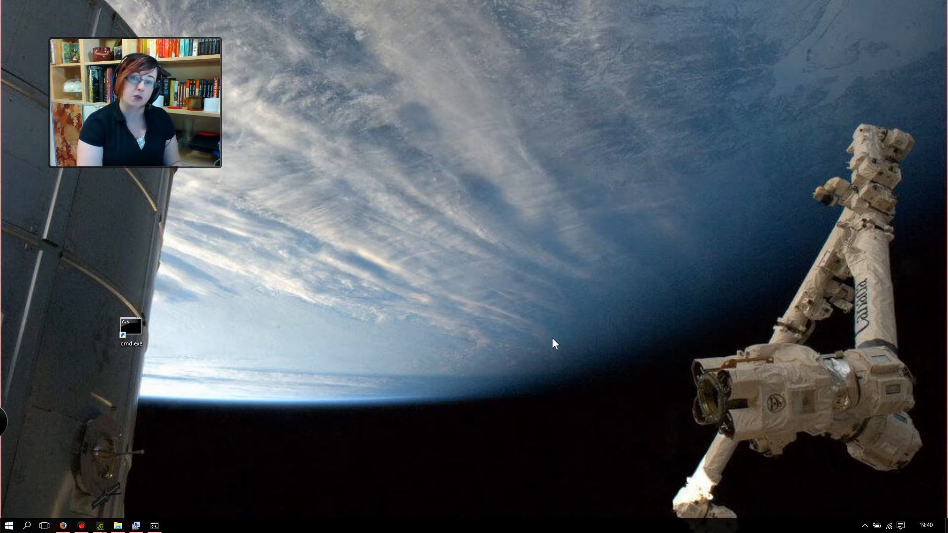
pyautogui.moveTo(505, 320)
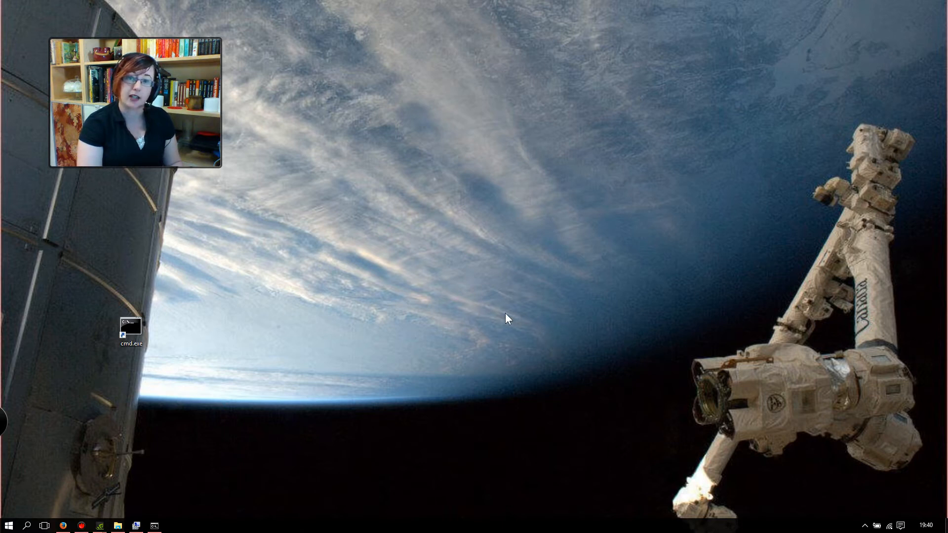
pyautogui.moveTo(518, 318)
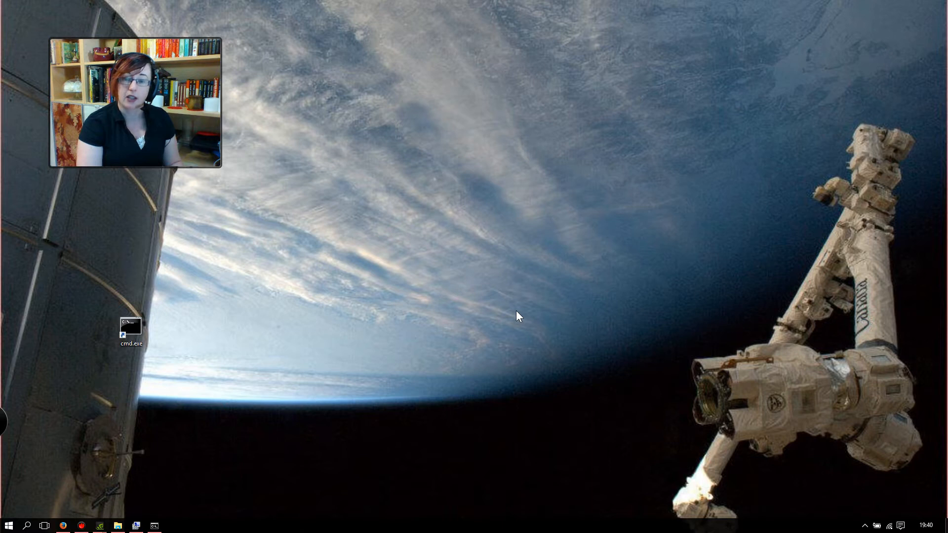
pyautogui.moveTo(506, 352)
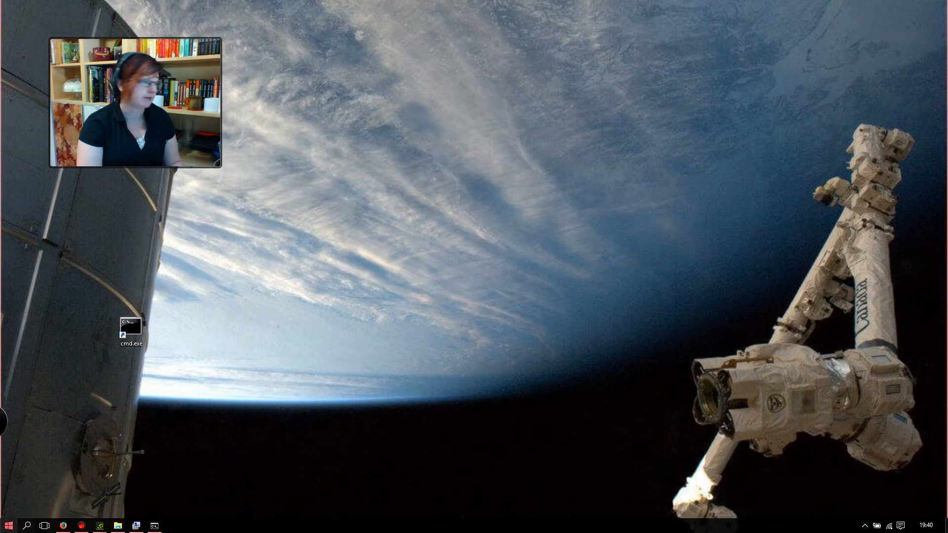
# Step: Launch Computer Management as administrator from Start and switch to Device Manager
pyautogui.click(6, 523)
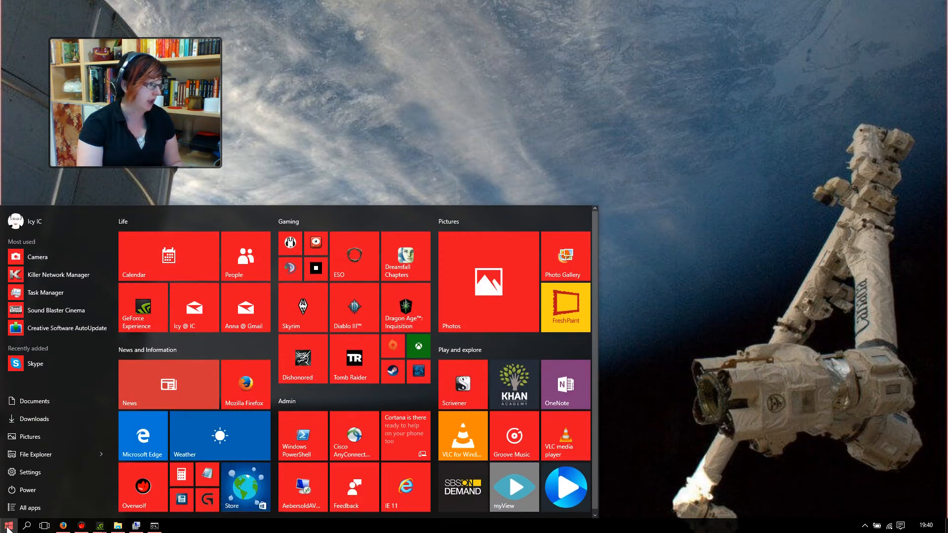
pyautogui.rightClick(6, 524)
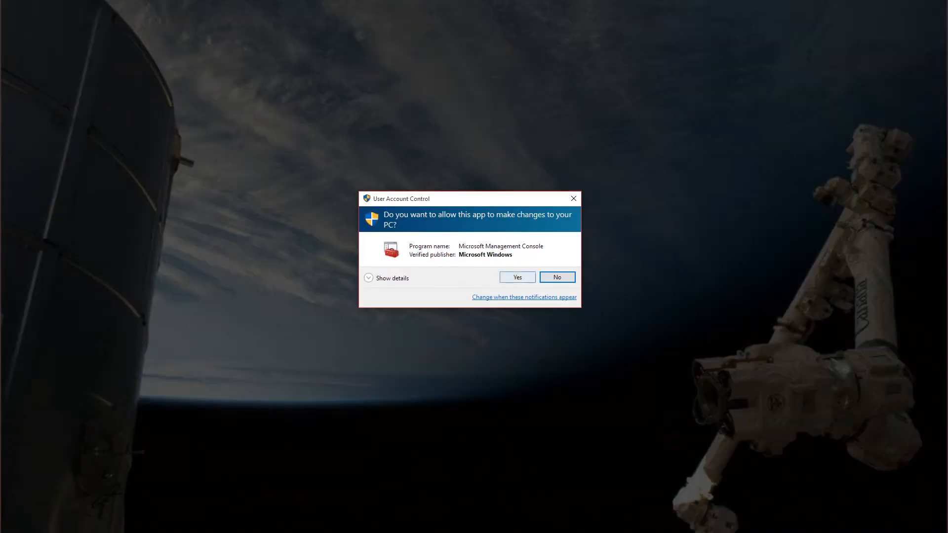
pyautogui.click(517, 276)
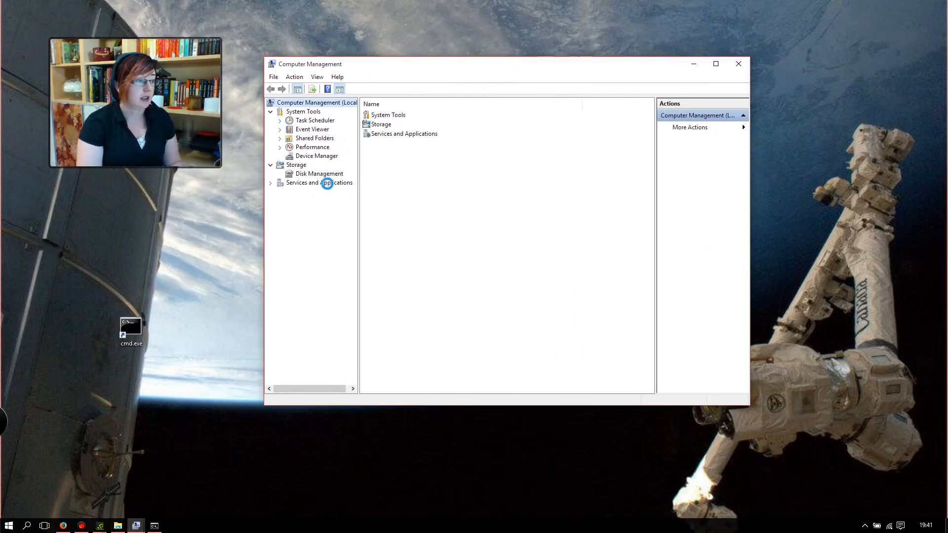
pyautogui.click(316, 156)
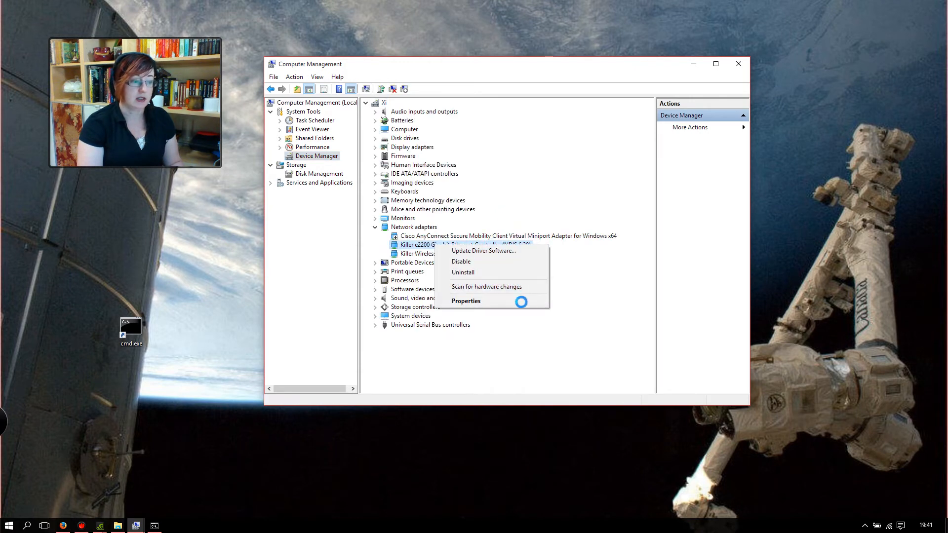
# Step: In the Killer e2200 adapter's Advanced properties, keep Large Send Offload (IPv4) Disabled
pyautogui.click(466, 300)
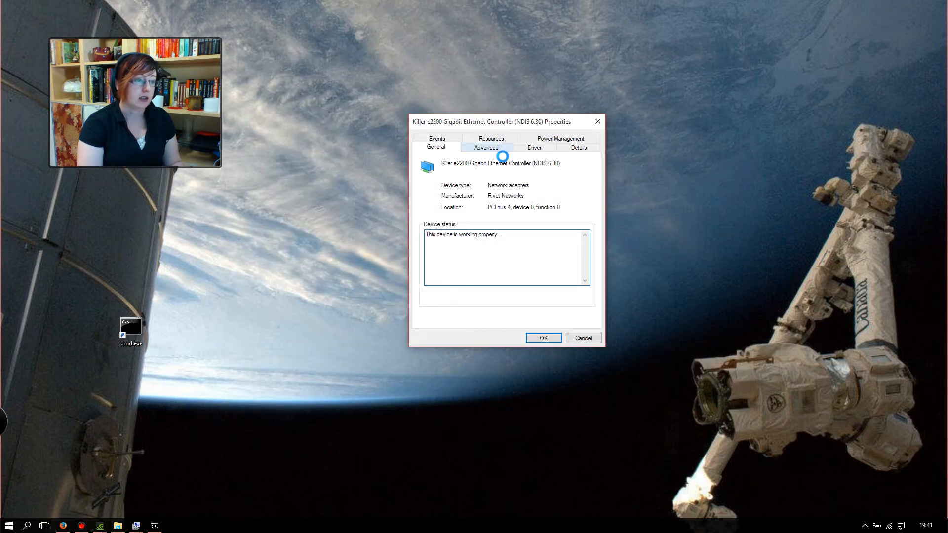
pyautogui.click(486, 147)
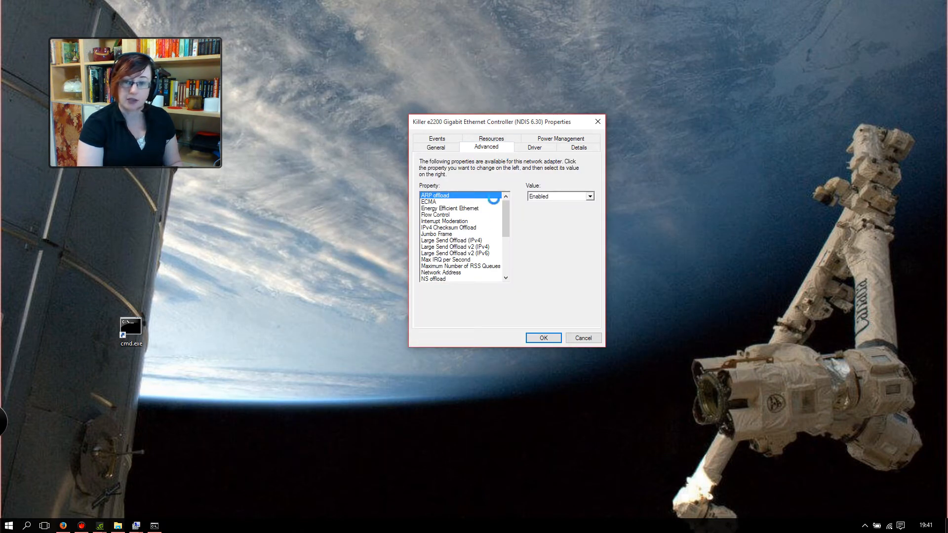
pyautogui.click(451, 240)
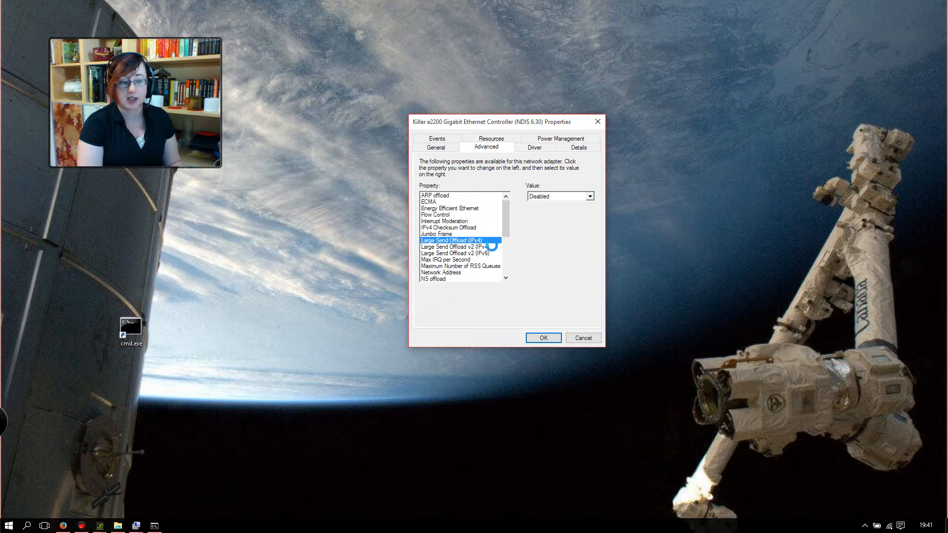
pyautogui.moveTo(487, 253)
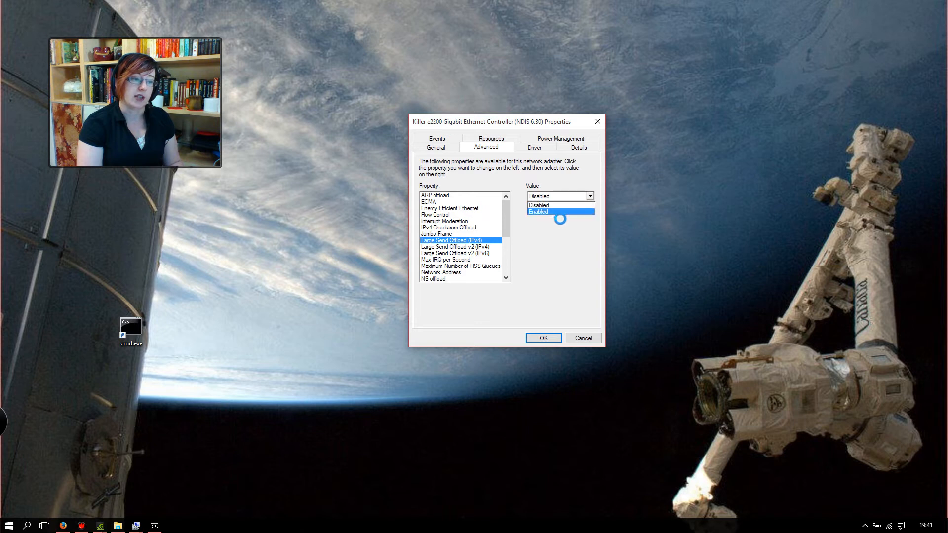
pyautogui.click(539, 206)
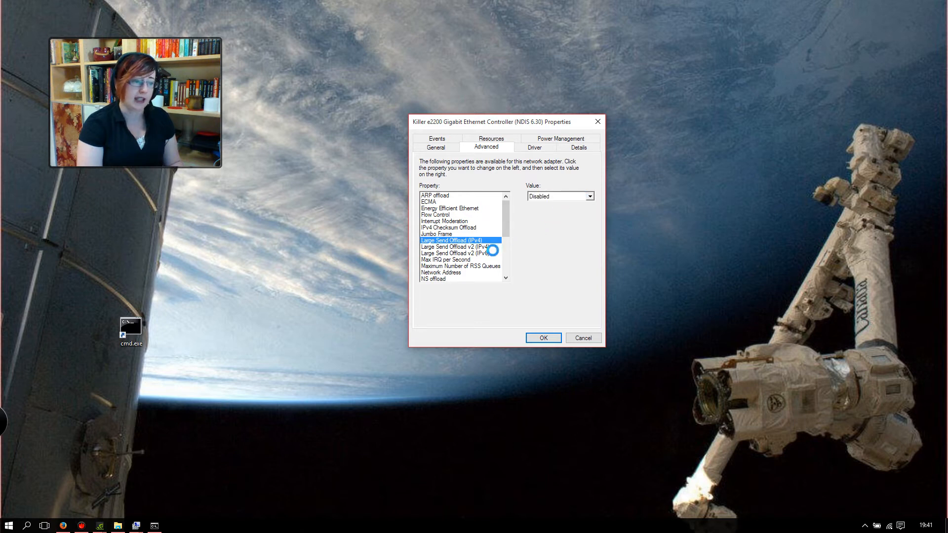
# Step: Check that Large Send Offload v2 (IPv4/IPv6) and Jumbo Frame are Disabled
pyautogui.click(456, 247)
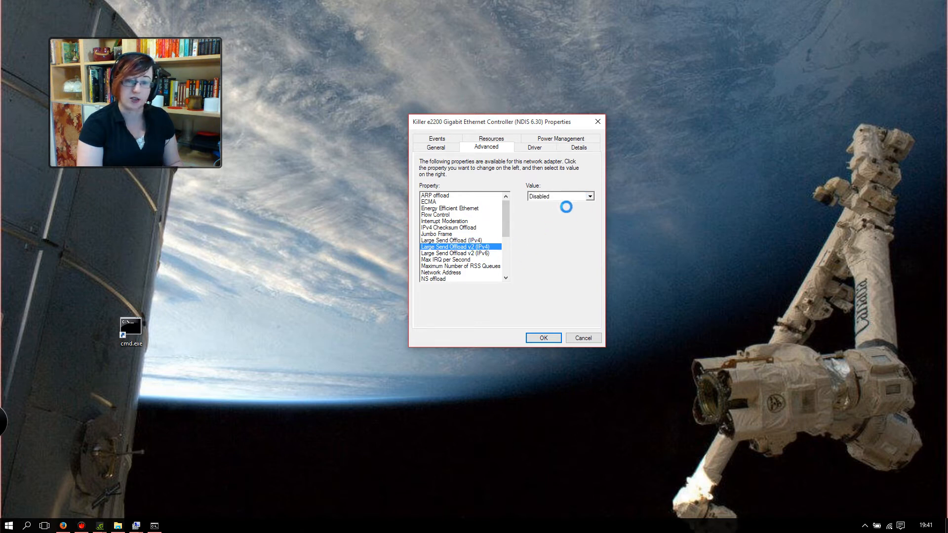
pyautogui.click(460, 253)
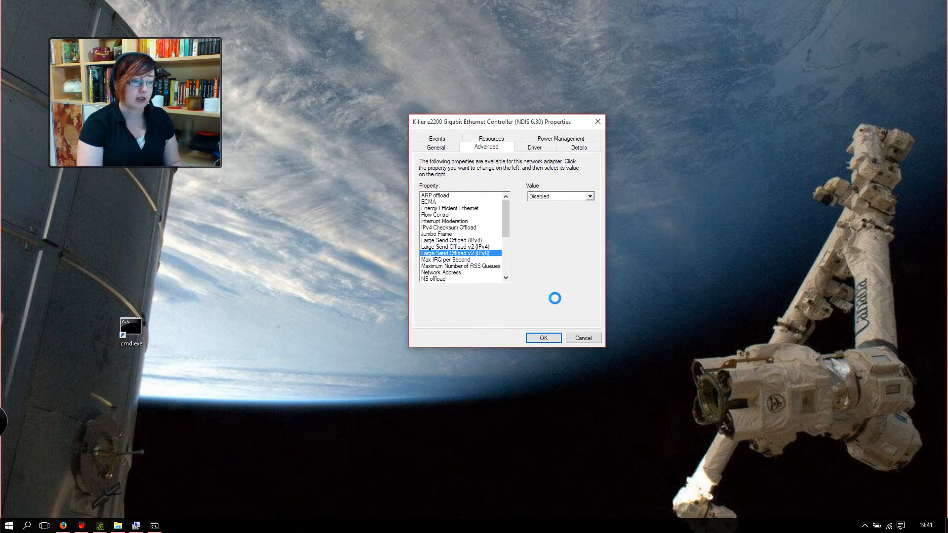
pyautogui.click(437, 234)
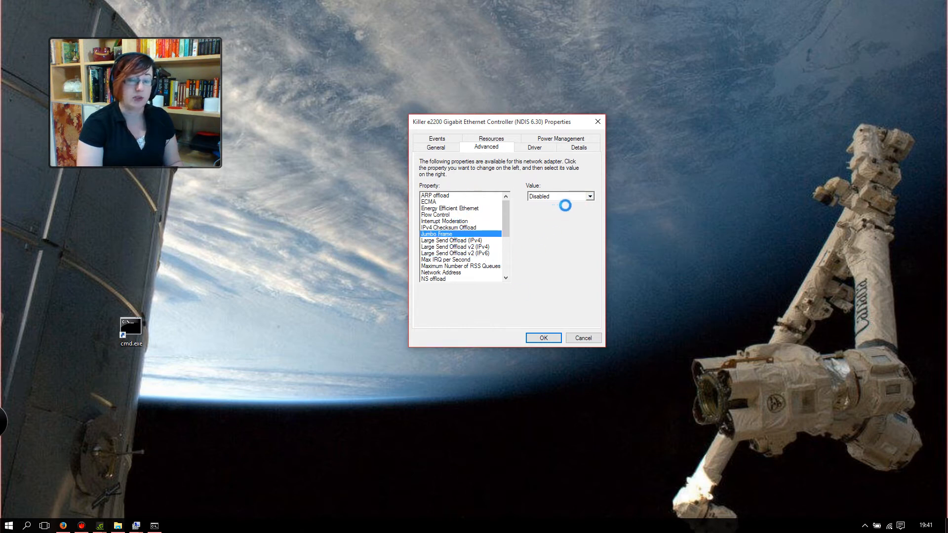
pyautogui.moveTo(547, 337)
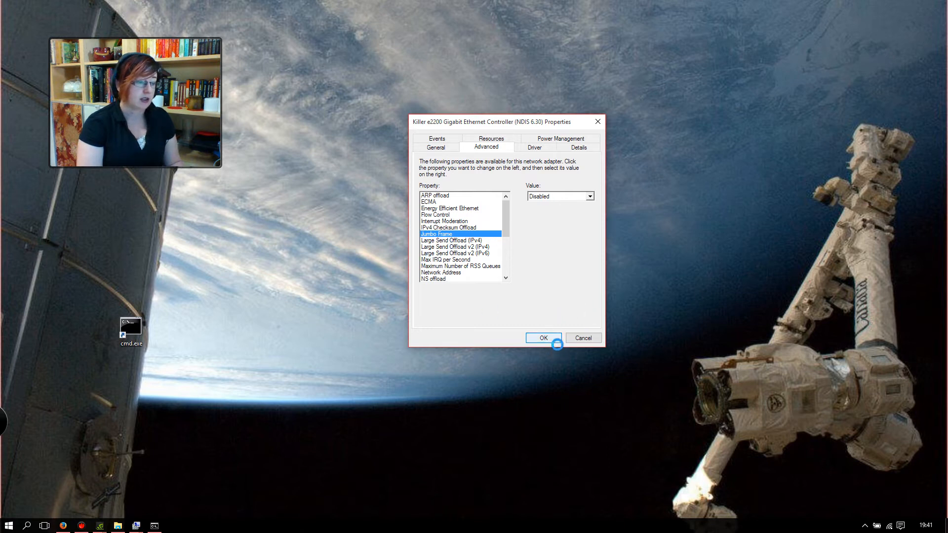
# Step: Confirm the adapter properties with OK and return to the desktop
pyautogui.click(543, 338)
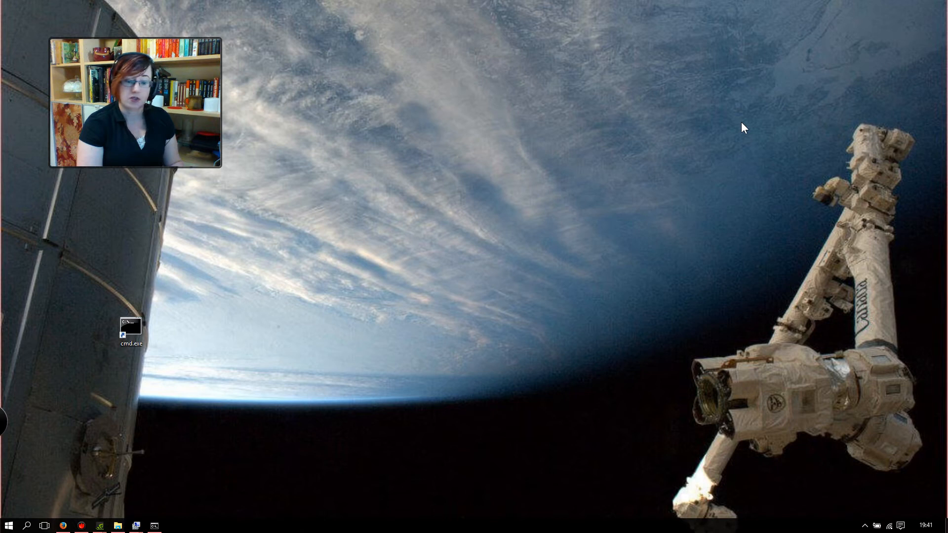
pyautogui.moveTo(663, 112)
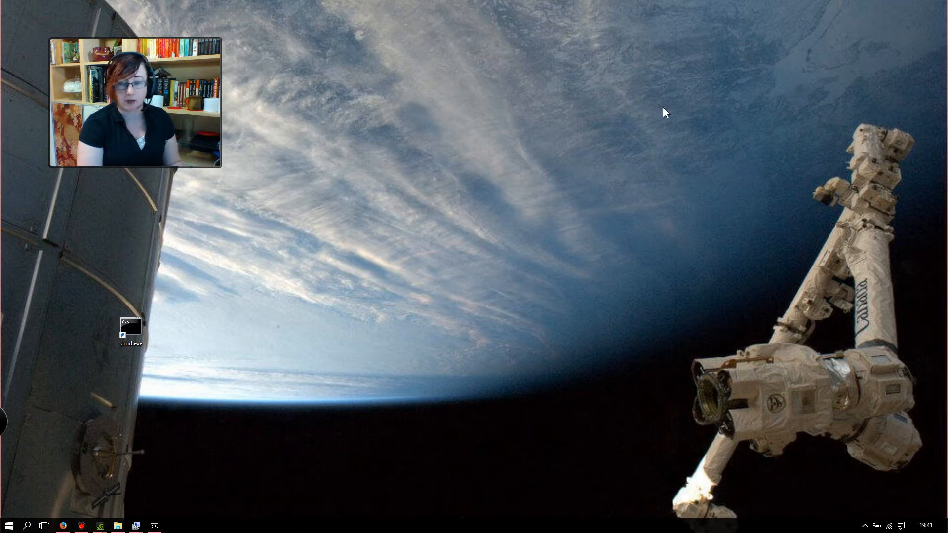
pyautogui.moveTo(654, 138)
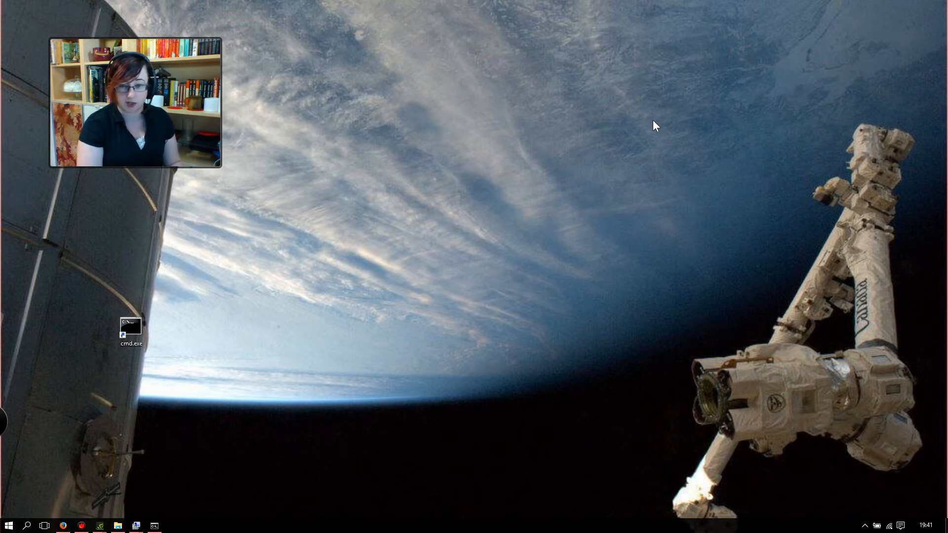
pyautogui.moveTo(263, 289)
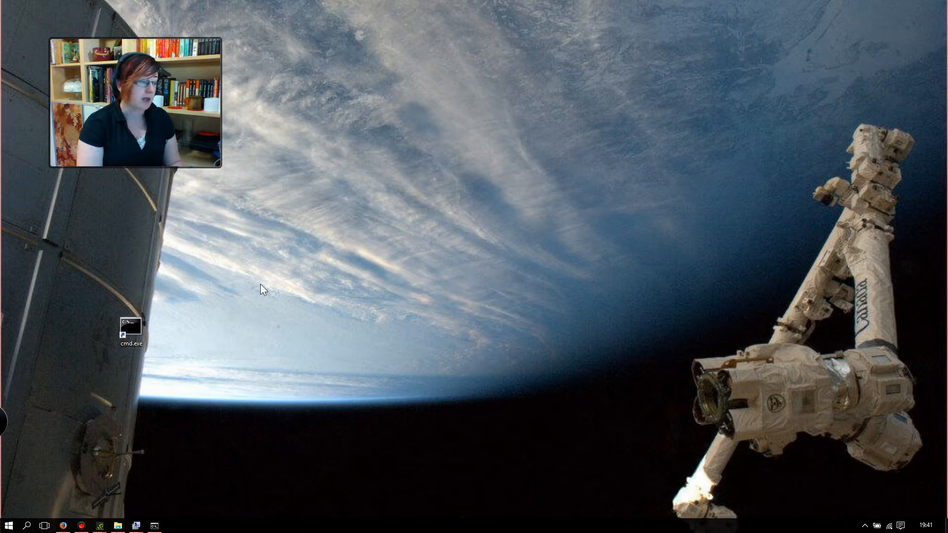
pyautogui.moveTo(385, 306)
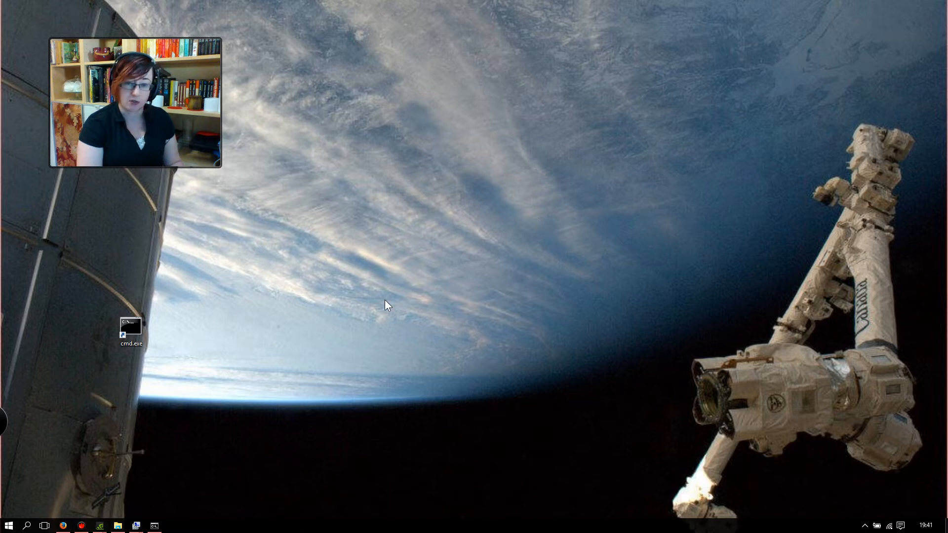
# Step: Create a desktop shortcut to cmd.exe, keeping the name 'cmd.exe (2)'
pyautogui.rightClick(385, 306)
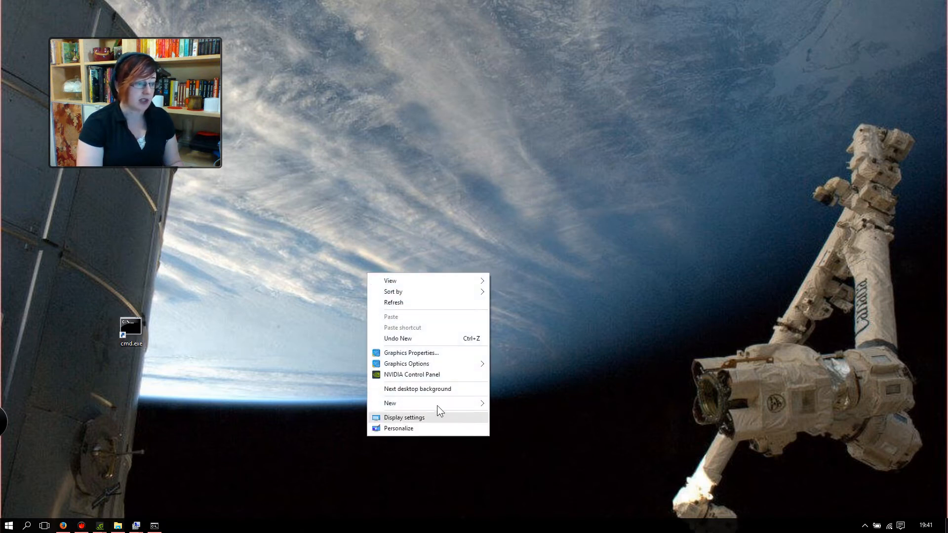
pyautogui.moveTo(422, 468)
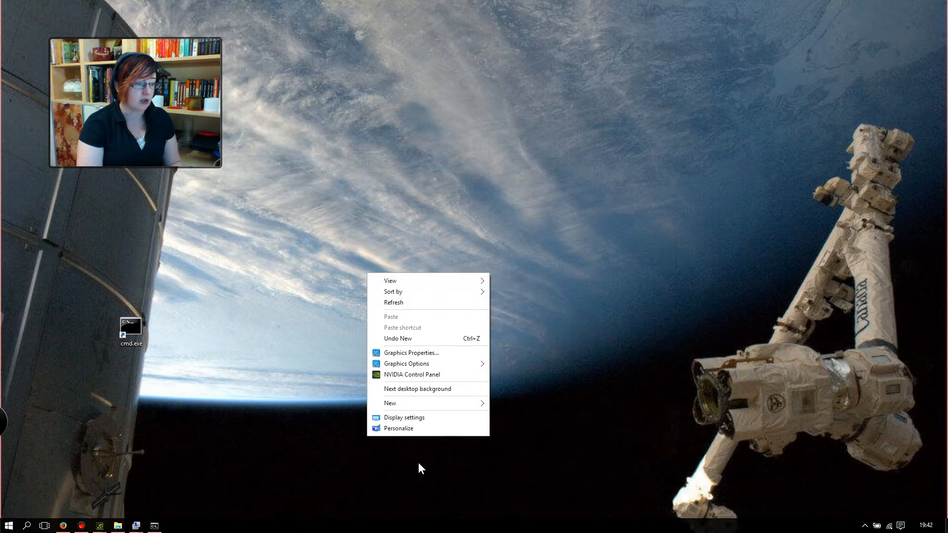
pyautogui.moveTo(426, 411)
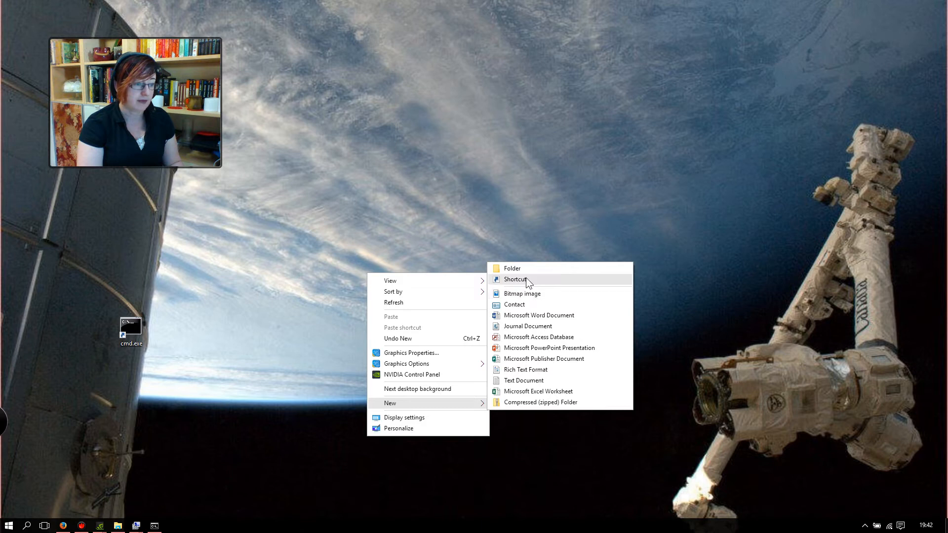
pyautogui.click(515, 278)
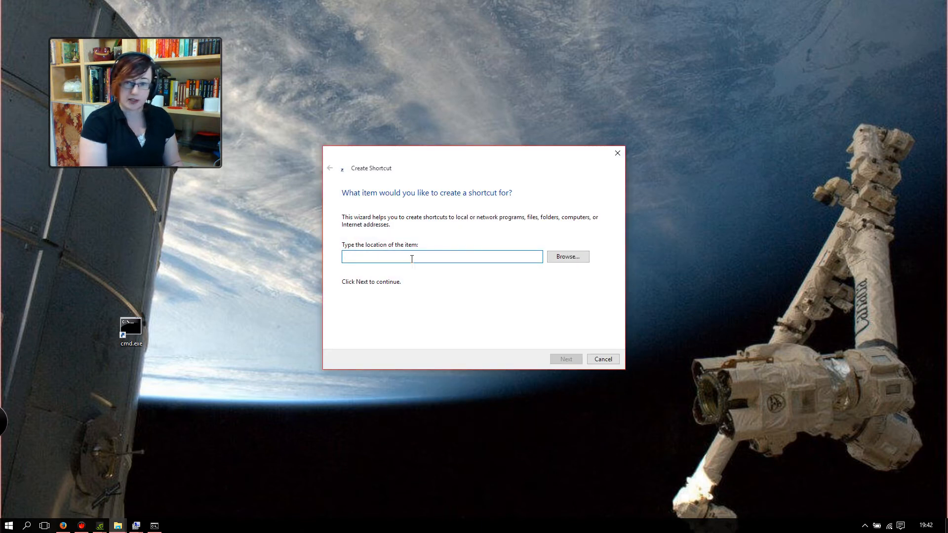
pyautogui.write('cmd')
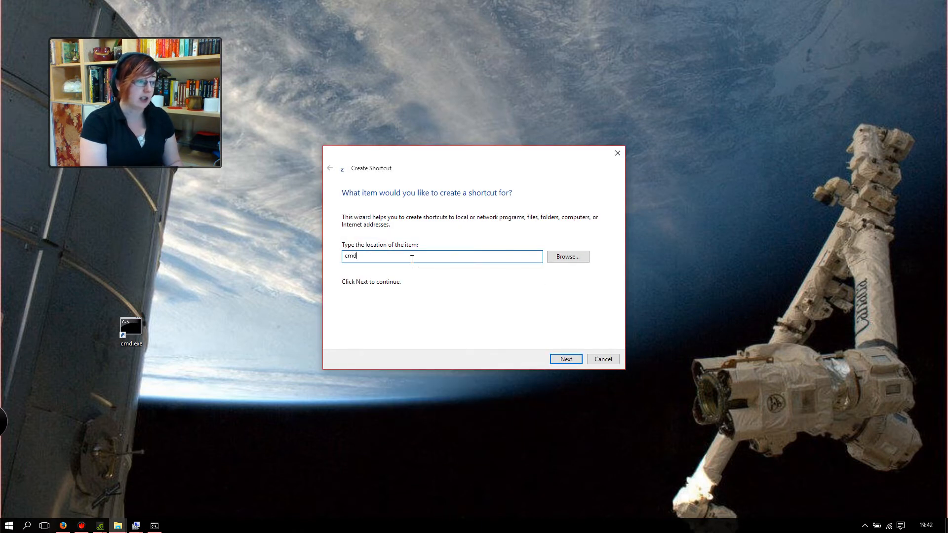
pyautogui.write('.ex')
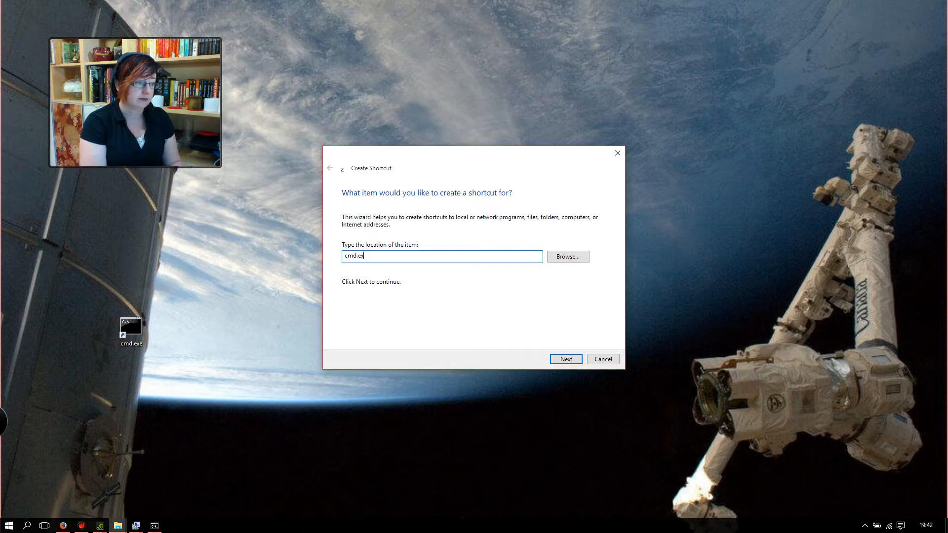
pyautogui.click(566, 359)
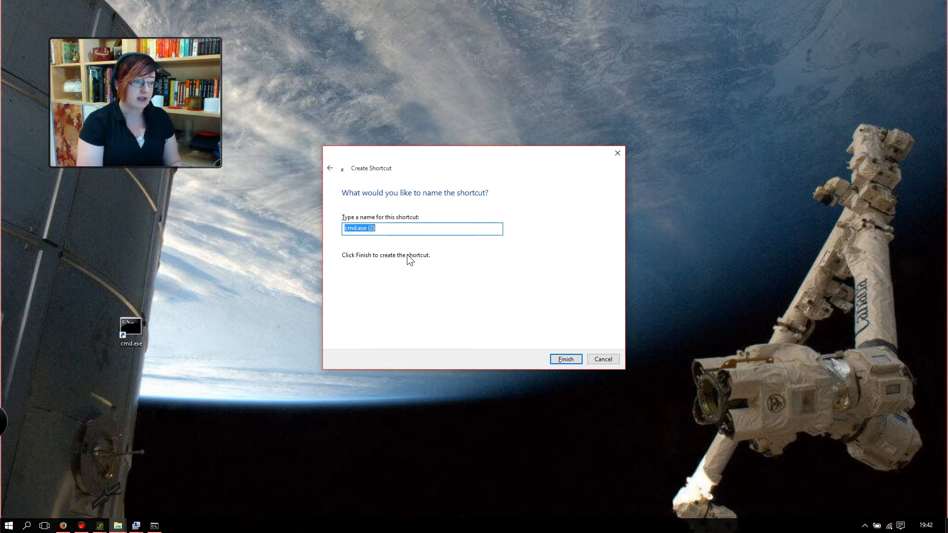
pyautogui.click(566, 359)
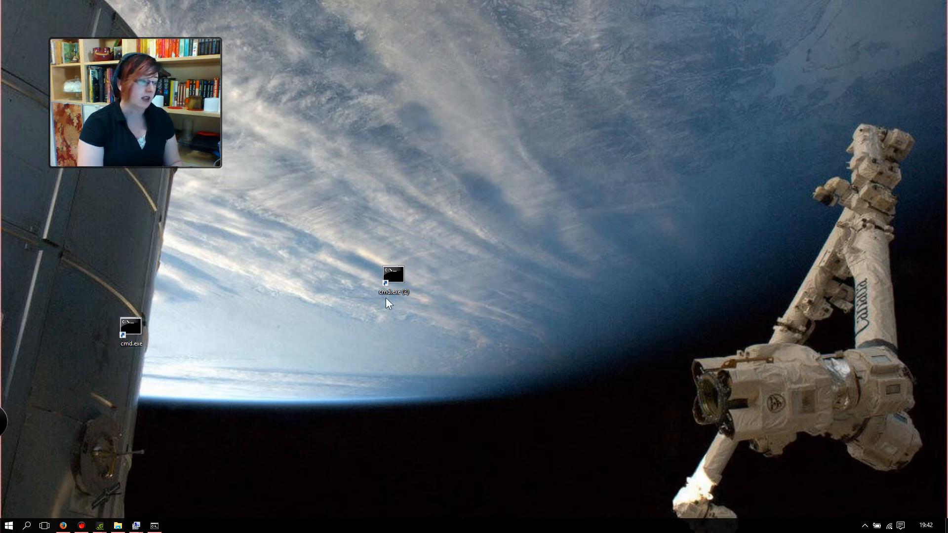
# Step: Run the new cmd.exe (2) shortcut as administrator and approve UAC
pyautogui.rightClick(393, 277)
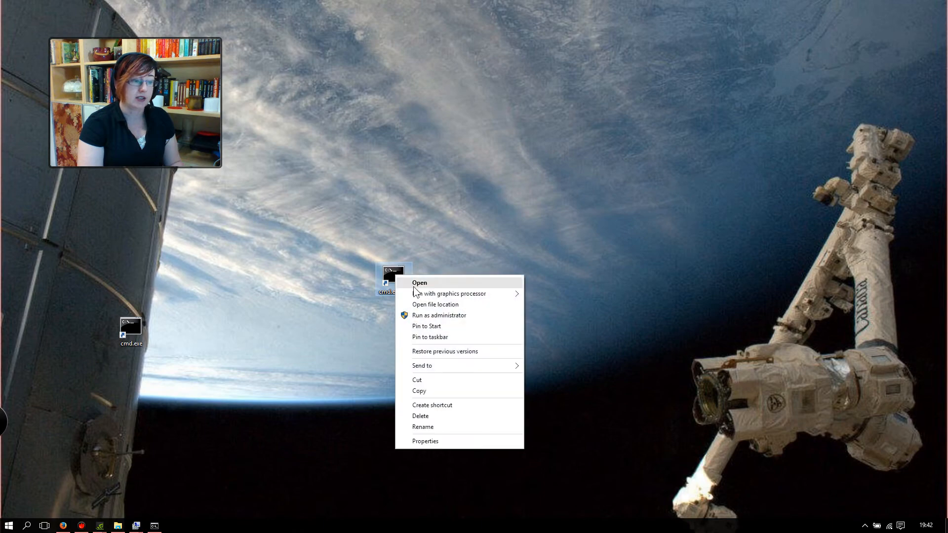
pyautogui.click(439, 315)
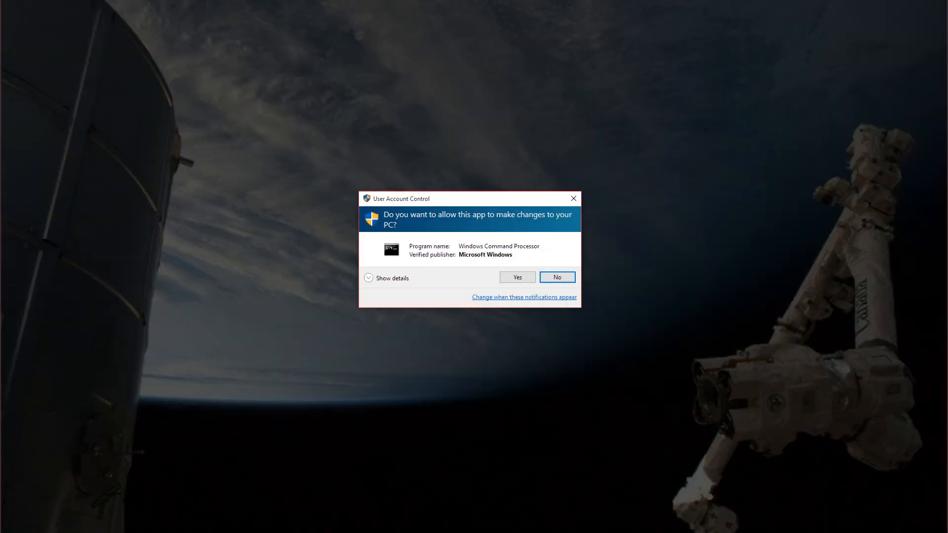
pyautogui.click(517, 277)
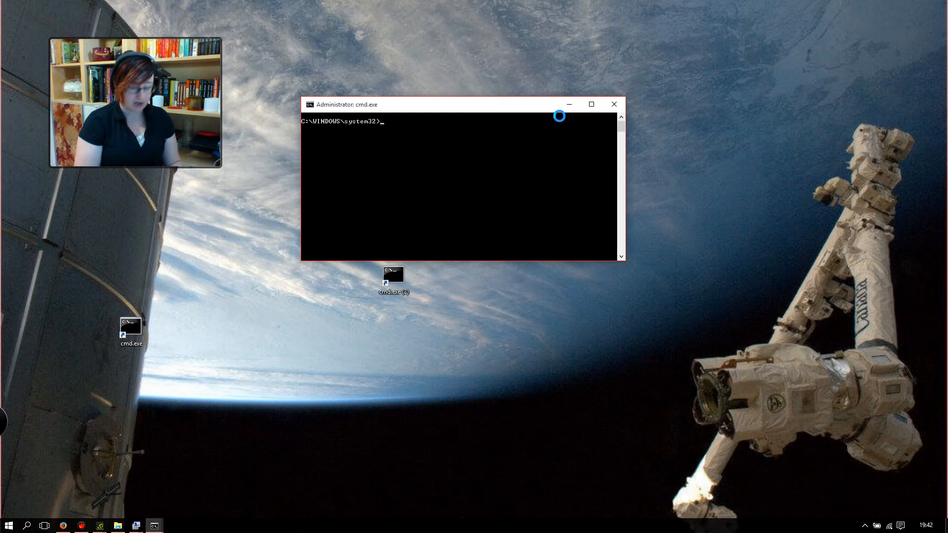
# Step: Enter 'netsh interface ipv4 show subinterfaces' to list the IPv4 interfaces and MTUs
pyautogui.write('netsh interface ipv4 show subinterfaces')
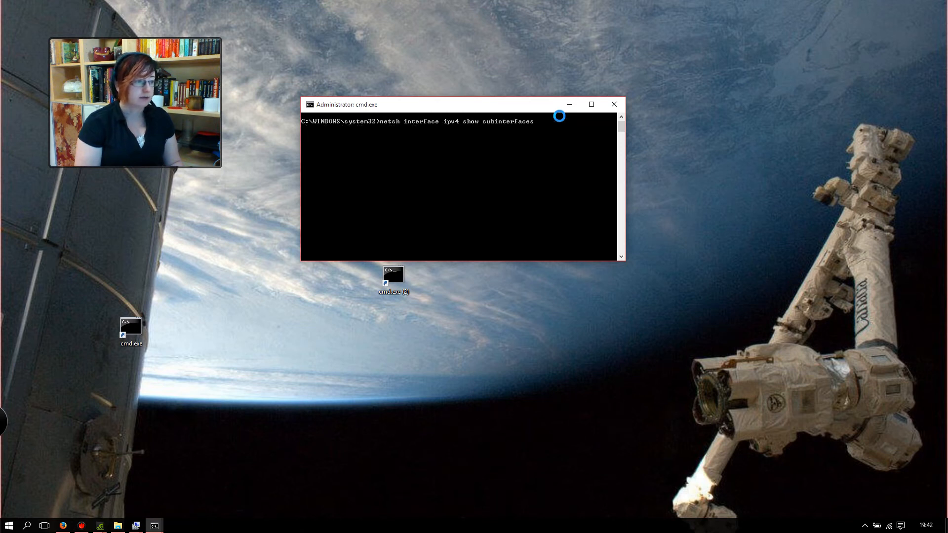
pyautogui.moveTo(645, 285)
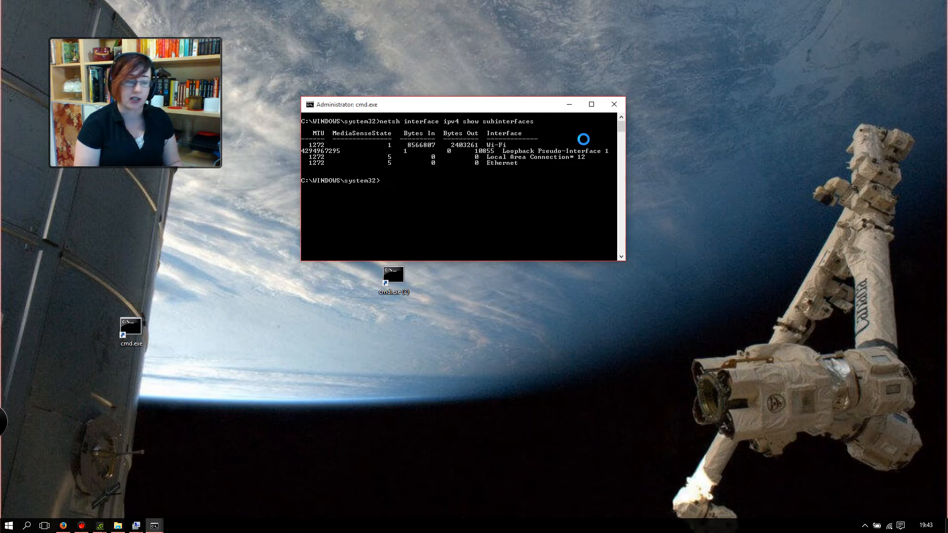
# Step: List subinterfaces, ping google.com -f -l 1472, and set Ethernet MTU to 1272 with netsh
pyautogui.write('netsh interface ipv4 show subinterfaces')
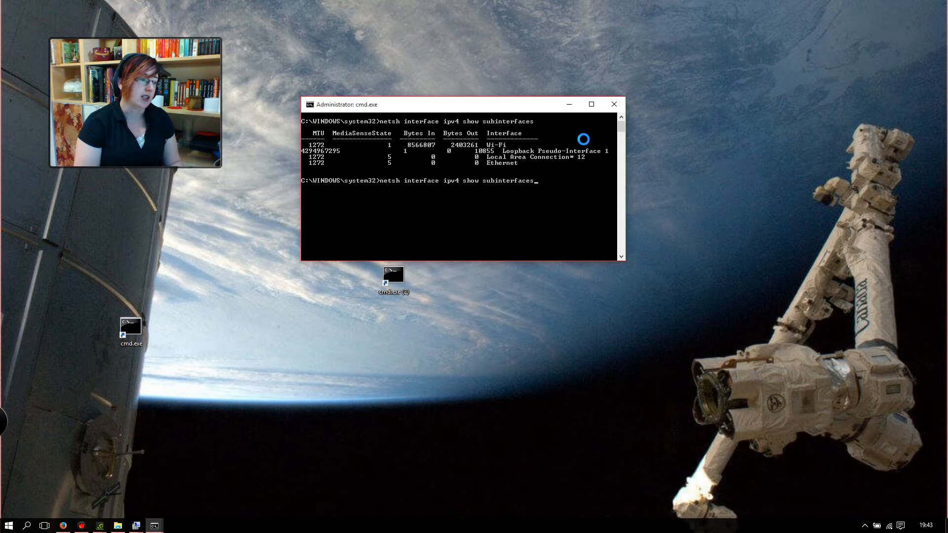
pyautogui.write('ping google.com -f -l 1472')
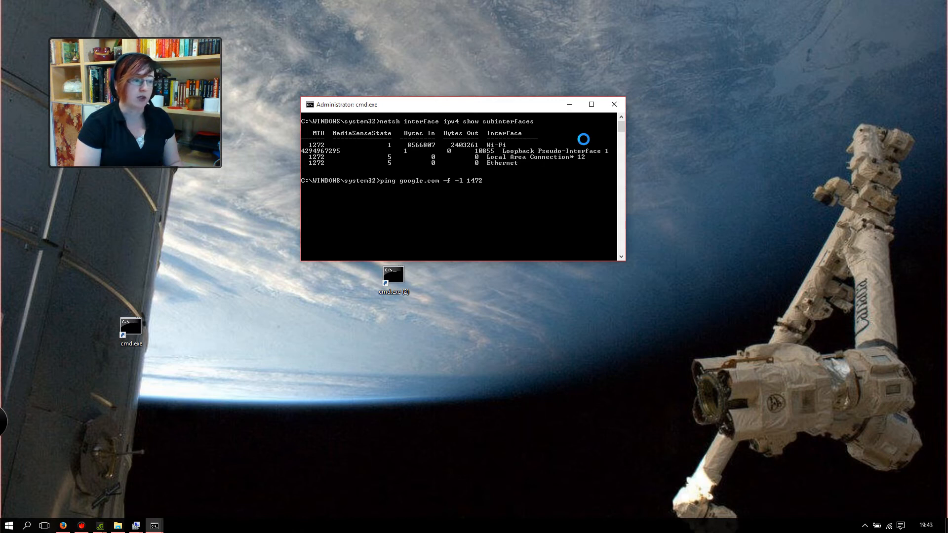
pyautogui.write('netsh interface set subinterface "Ethernet" mtu = 1272 store=persitent')
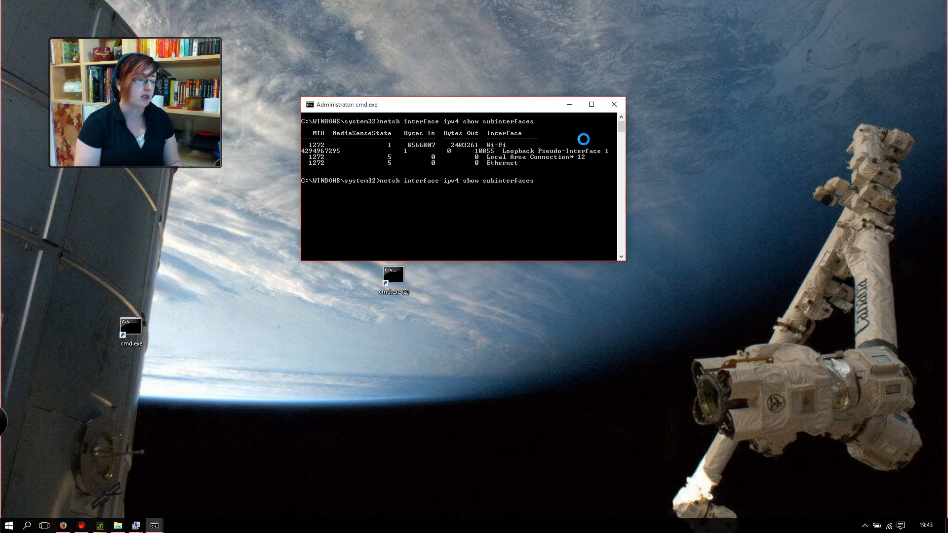
# Step: Run no-fragment pings to google.com at 1472 bytes, which fail needing fragmentation
pyautogui.write('ping google.com -f -l 1472')
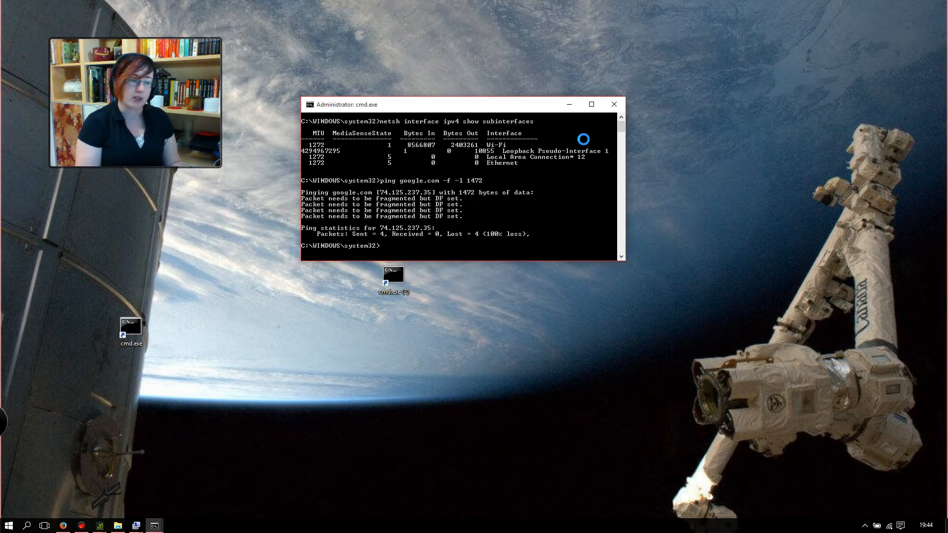
pyautogui.write('ping google.com -f -l 1472')
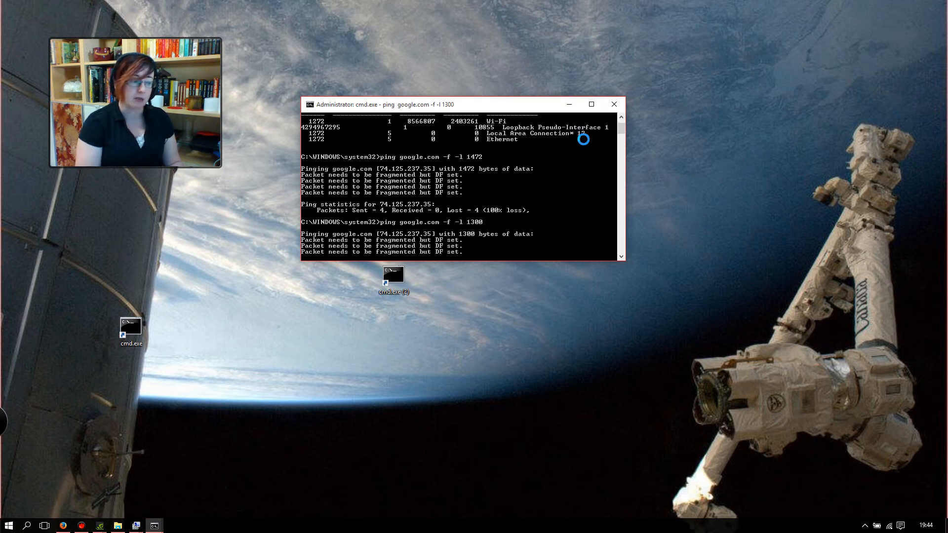
# Step: Run no-fragment pings at 1300 and 1272 bytes, then retest smaller sizes down to 1200
pyautogui.write('ping google.com -f -l 1300')
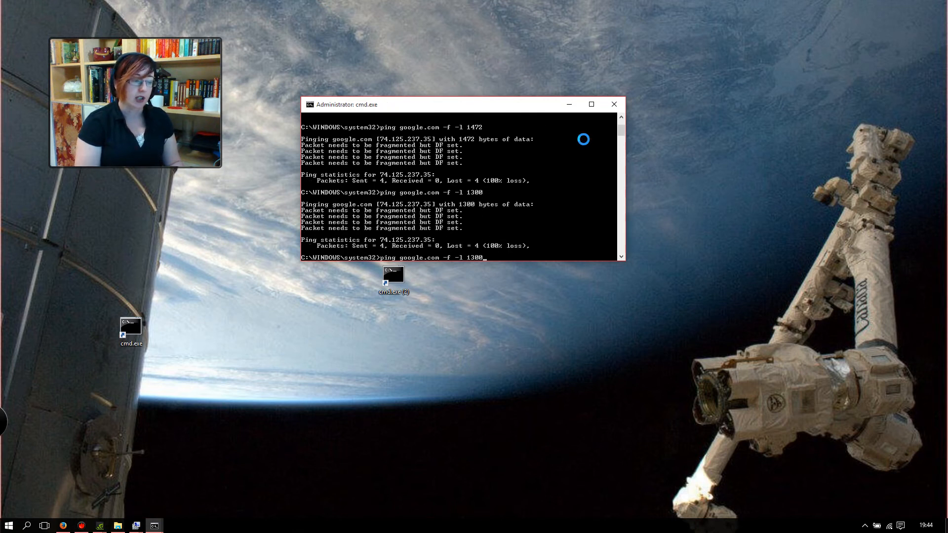
pyautogui.press('Backspace')
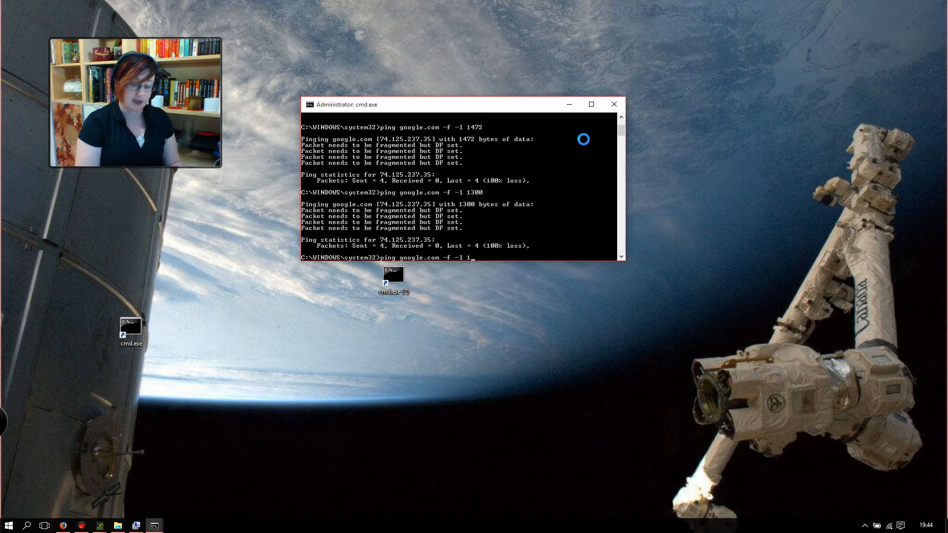
pyautogui.write('2')
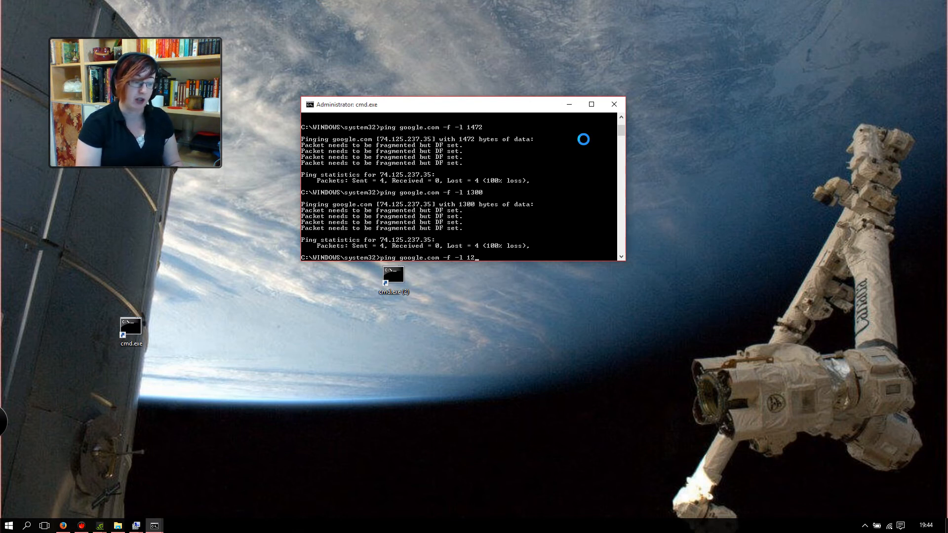
pyautogui.write('7')
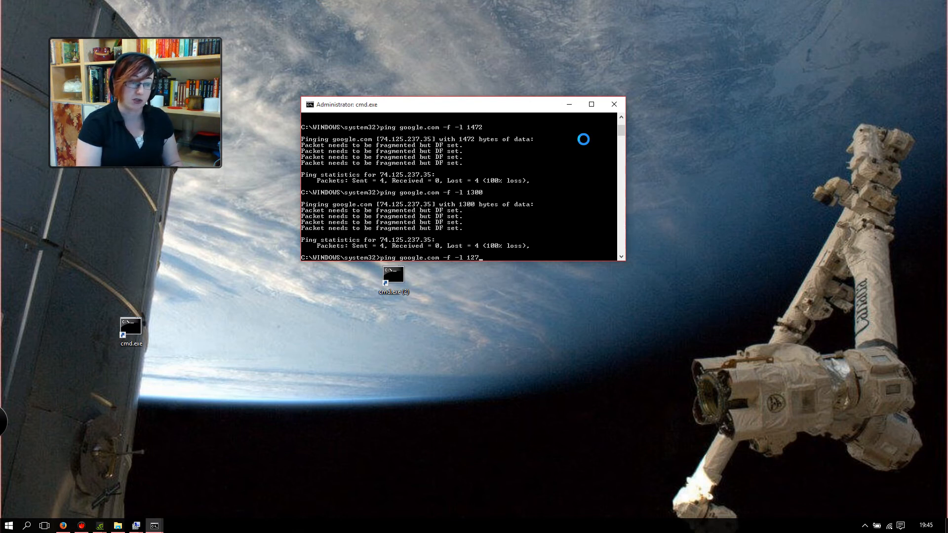
pyautogui.write('2')
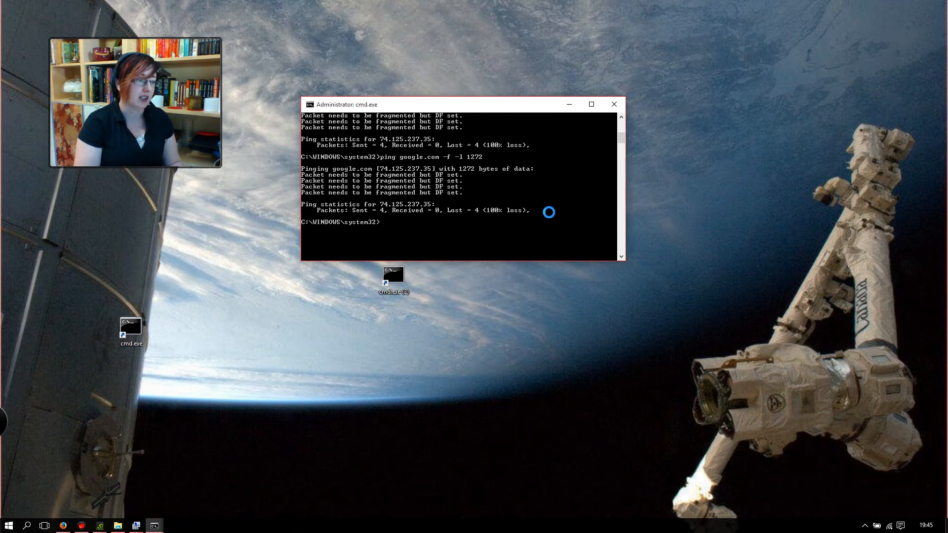
pyautogui.write('ping google.com -f -l 1272')
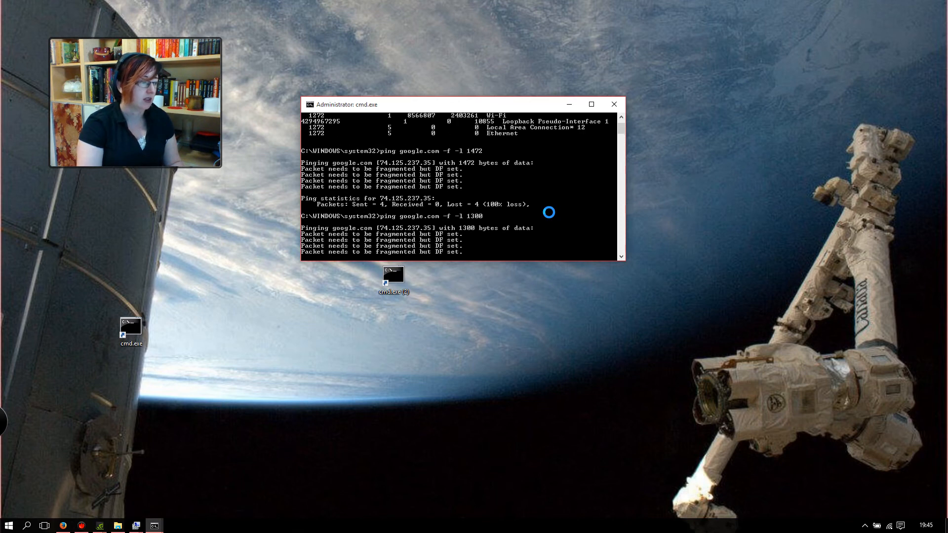
pyautogui.write('ping google.com -f -l 1272')
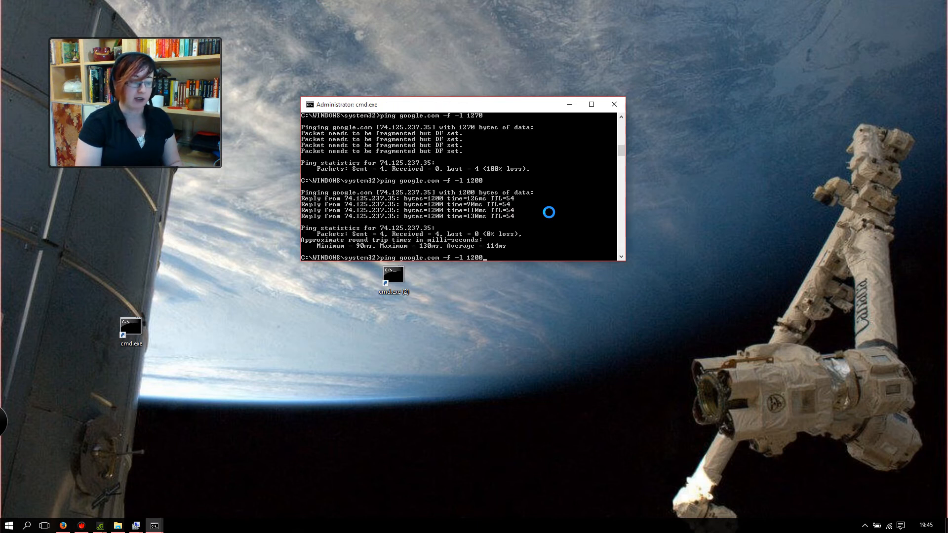
# Step: Narrow the packet size with pings at 1250, 1225, 1230 up to 1244, which succeeds while 1245 fails
pyautogui.press('Backspace')
pyautogui.write('5')
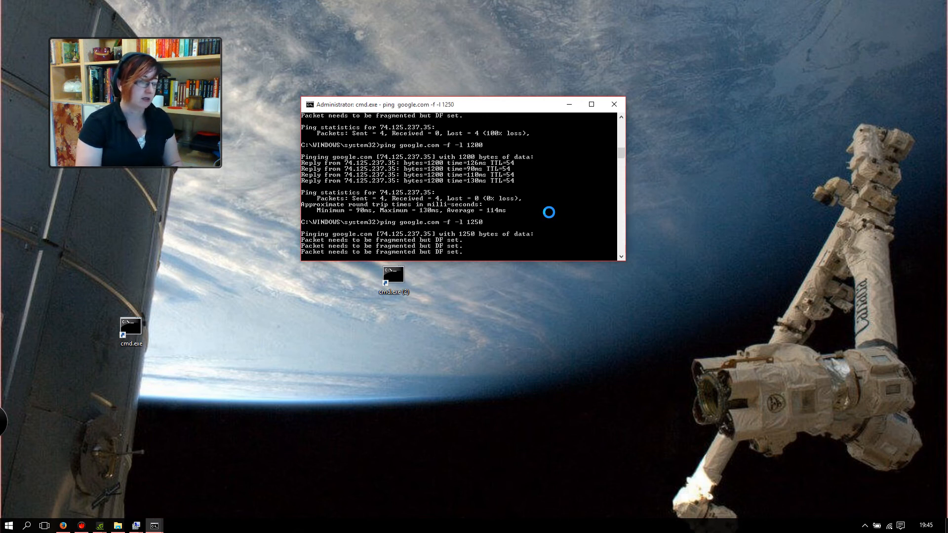
pyautogui.write('ping google.com -f -l 125')
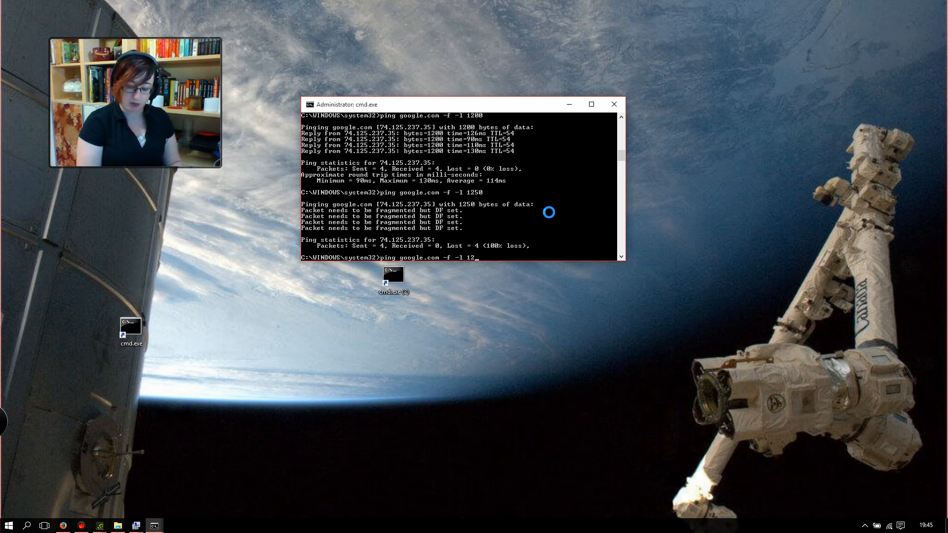
pyautogui.press('Enter')
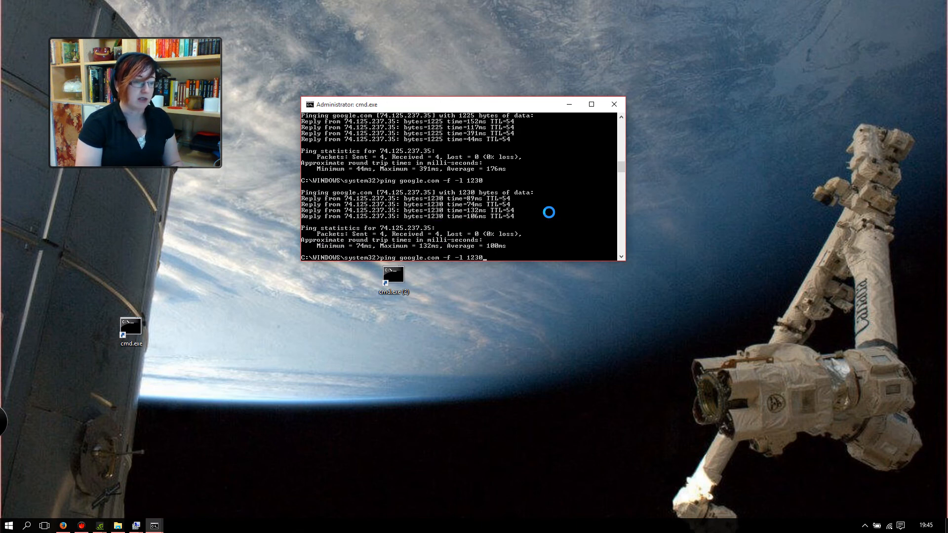
pyautogui.press('Backspace')
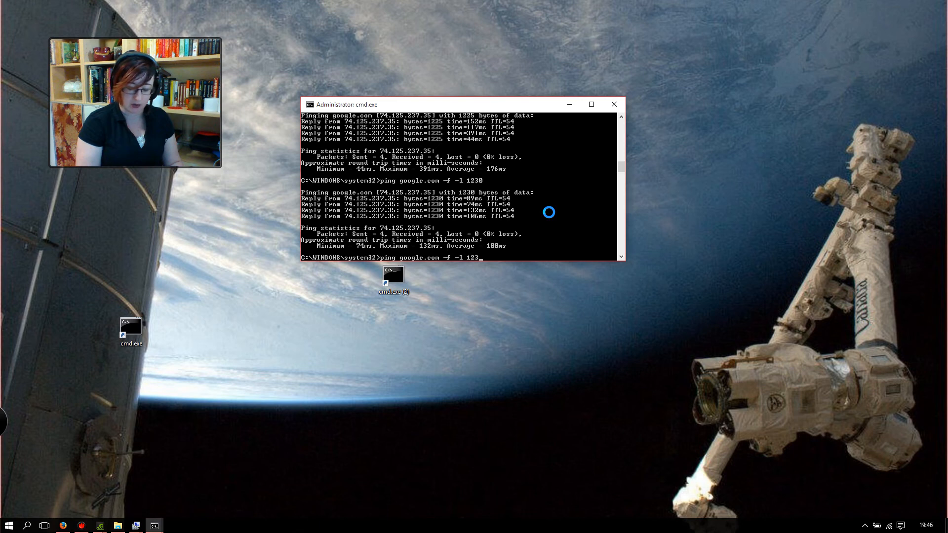
pyautogui.write('8')
pyautogui.press('Enter')
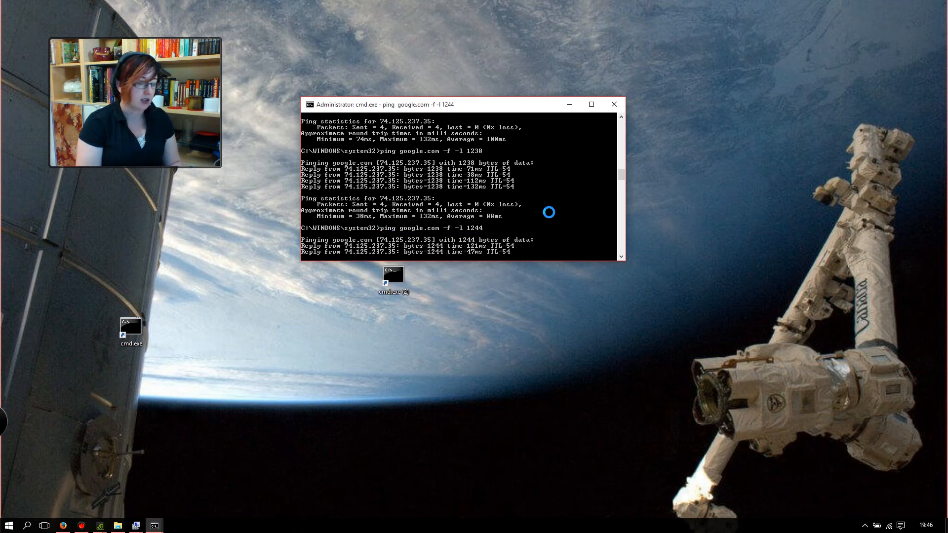
pyautogui.scroll(-3)
pyautogui.write('ping google.com -f -l 1248')
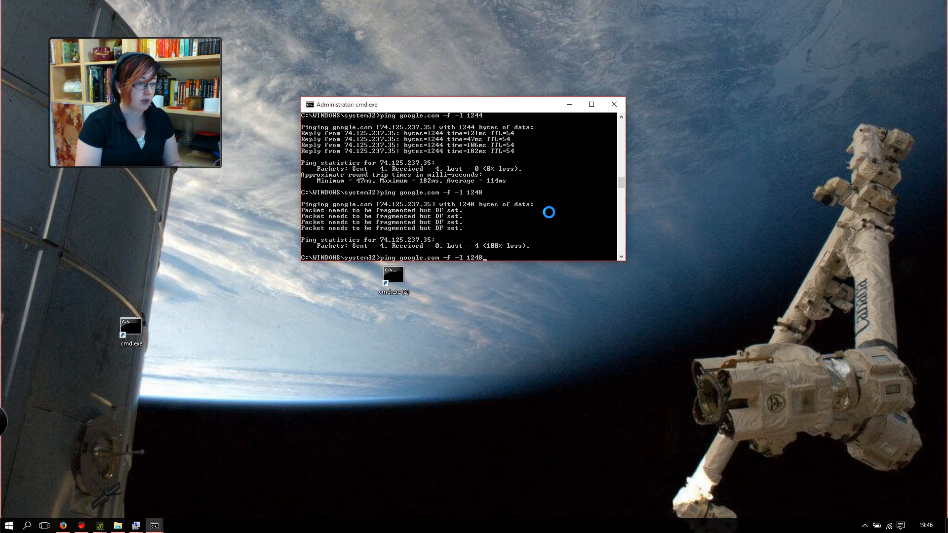
pyautogui.press('Enter')
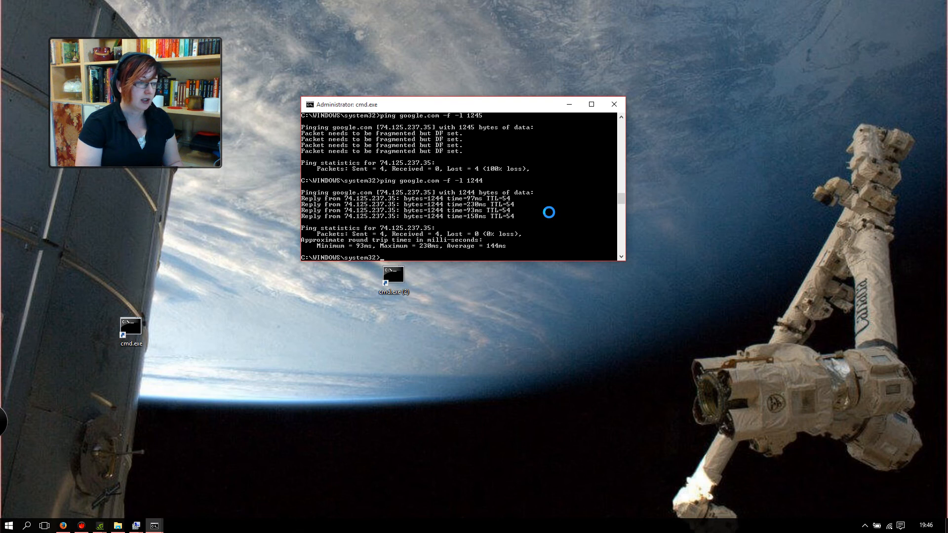
# Step: After the 1230 ping, enter 'netsh interface ipv4 show subinterfaces' again at the prompt
pyautogui.write('ping google.com -f -l 1230')
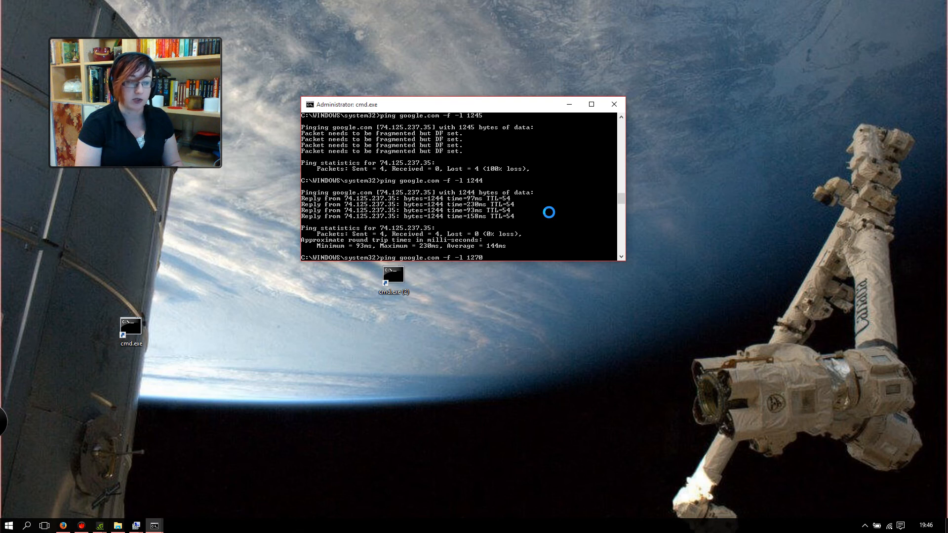
pyautogui.write('netsh interface ipv4 show subinterfaces')
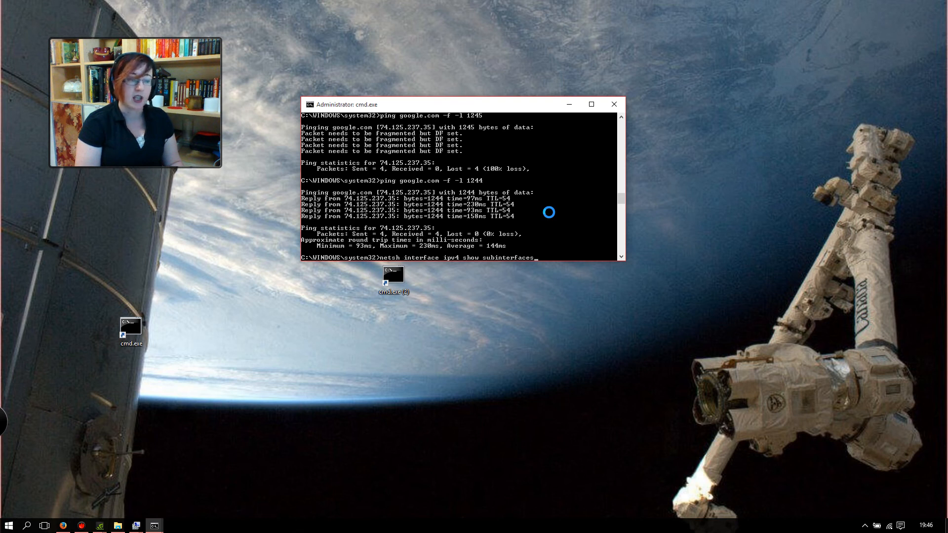